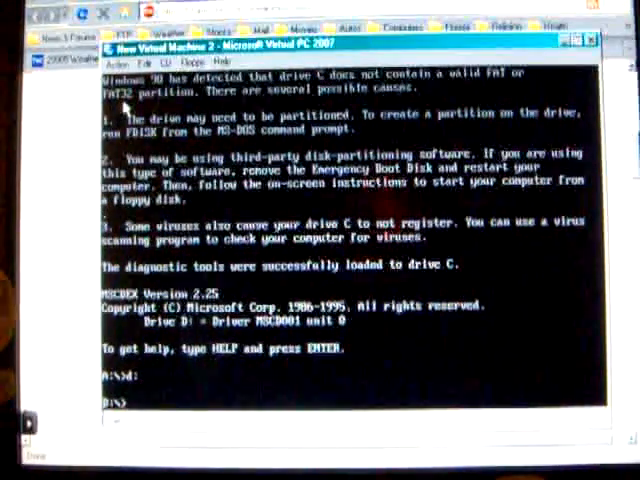
List the D: CD contents and run setup, which fails creating a temporary directory.
{"action": "type", "text": "dir"}
{"action": "type", "text": "setup"}
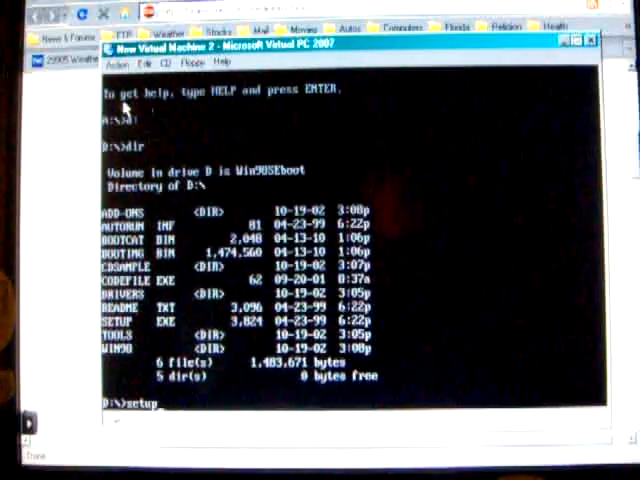
{"action": "key", "text": "Return"}
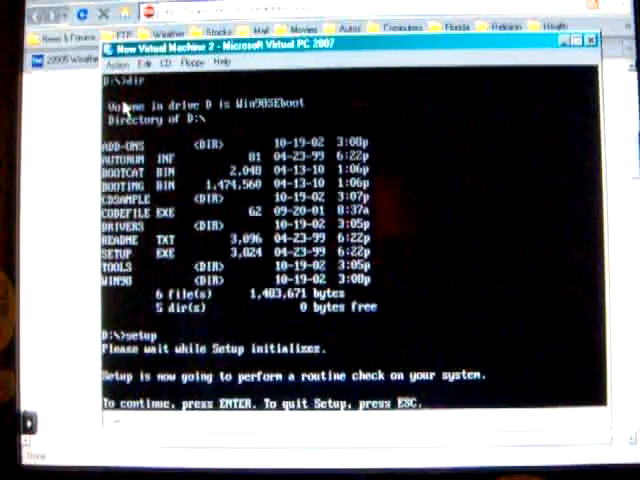
{"action": "key", "text": "enter"}
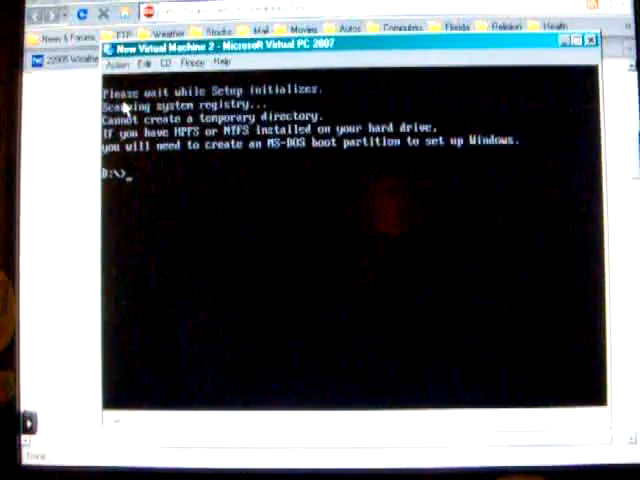
Run format c: from the D: and C: prompts, each attempt ending in an error.
{"action": "type", "text": "format"}
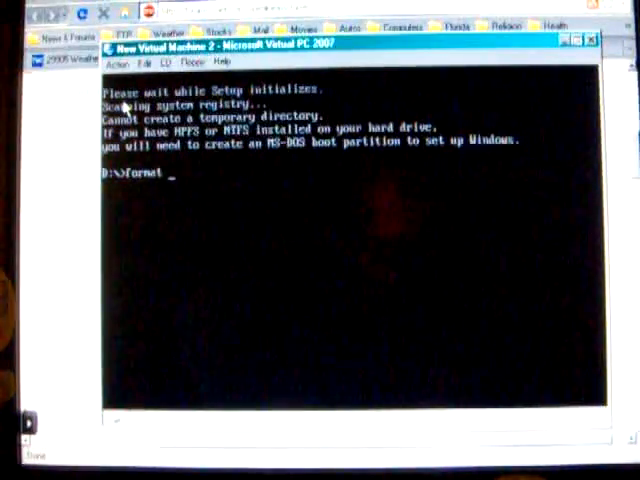
{"action": "type", "text": "a"}
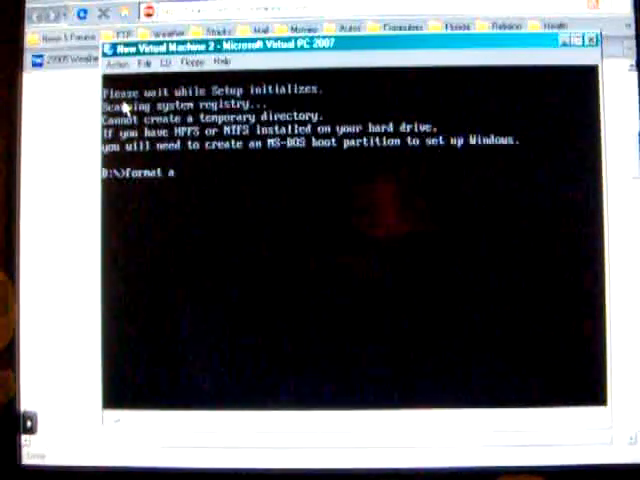
{"action": "type", "text": "c:"}
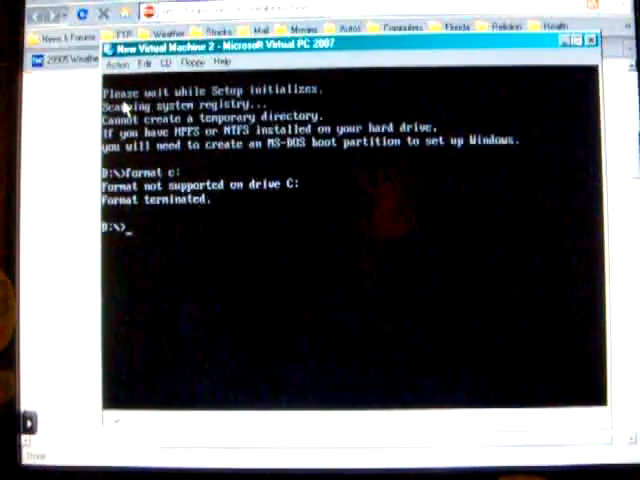
{"action": "type", "text": "c:"}
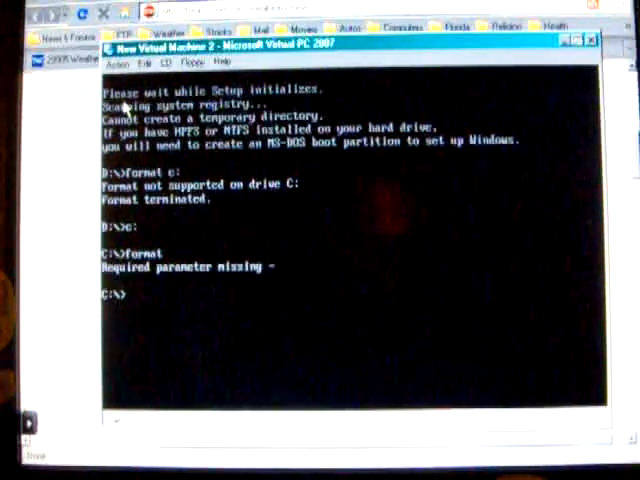
{"action": "type", "text": "format"}
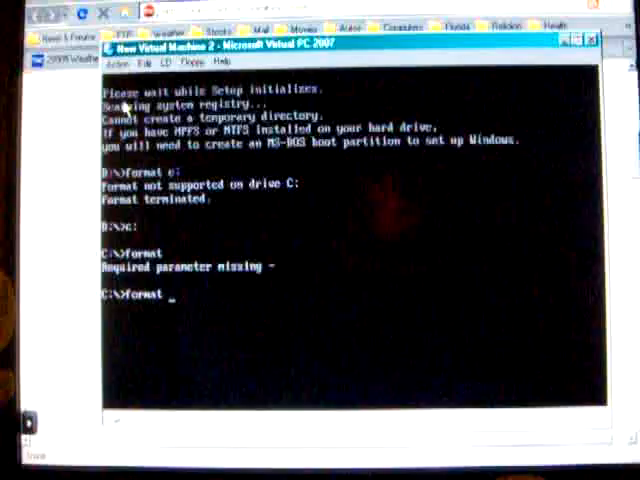
{"action": "type", "text": "c"}
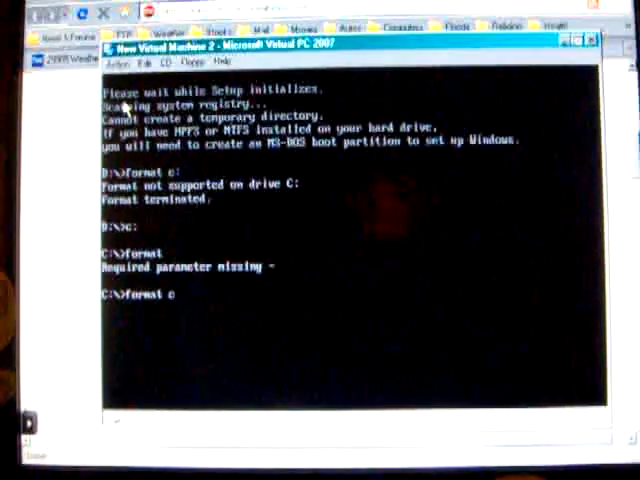
{"action": "type", "text": ":"}
{"action": "type", "text": "a:"}
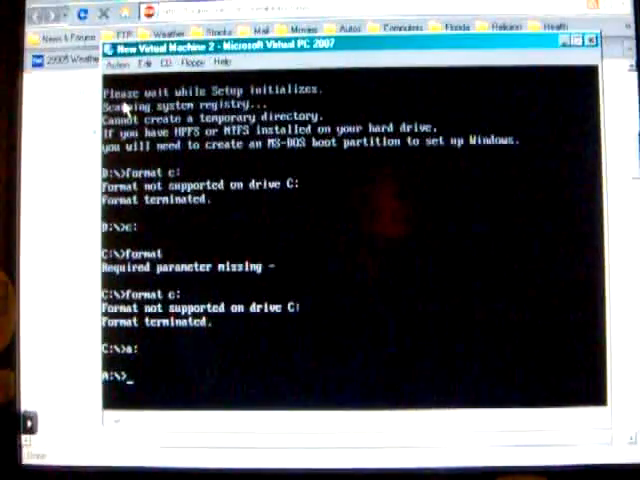
From A: run sys a: c: to copy system files, then retry format, still failing.
{"action": "type", "text": "sys"}
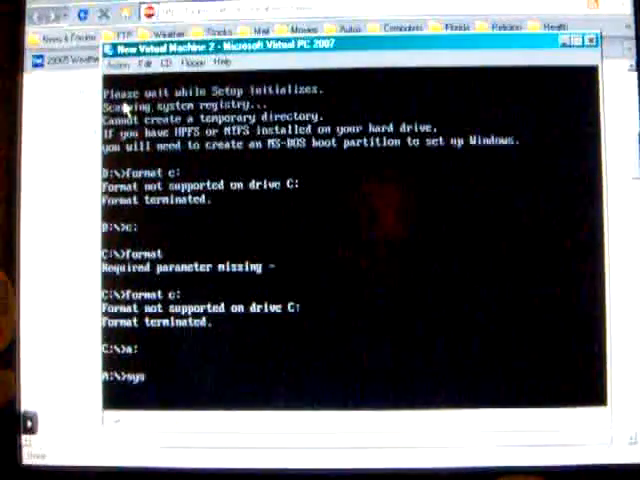
{"action": "type", "text": "a:"}
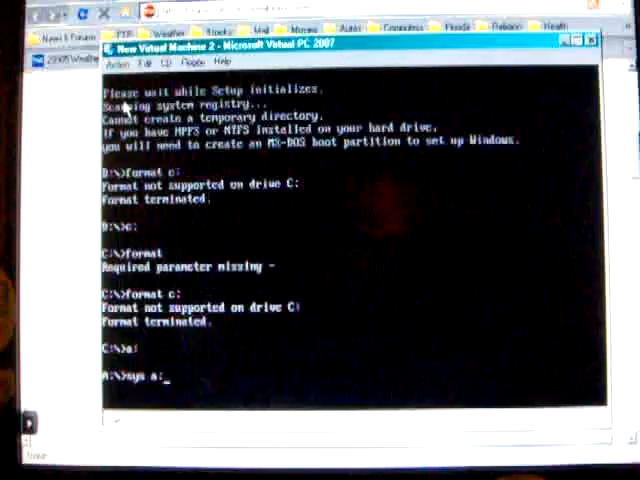
{"action": "type", "text": "c:"}
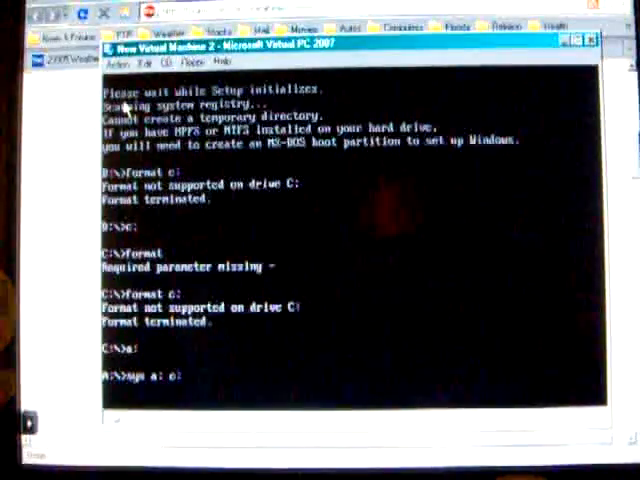
{"action": "key", "text": "Return"}
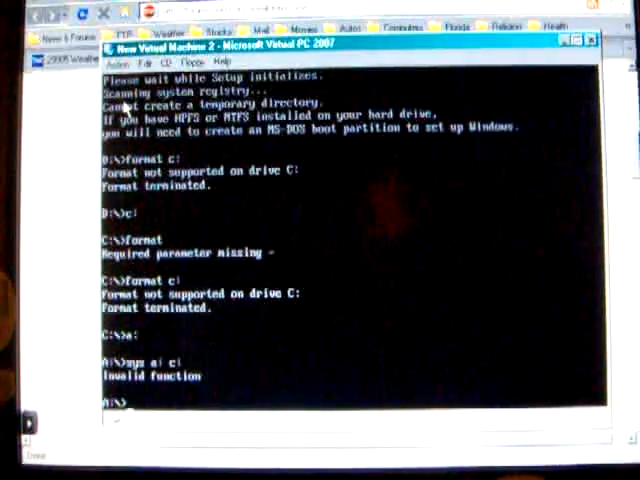
{"action": "type", "text": "f"}
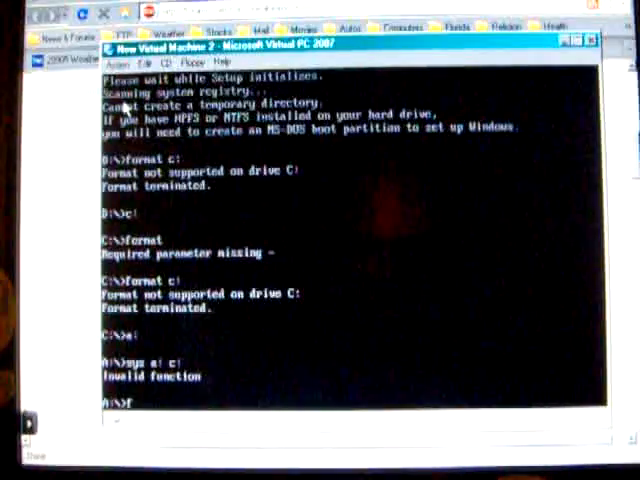
{"action": "type", "text": "ormat"}
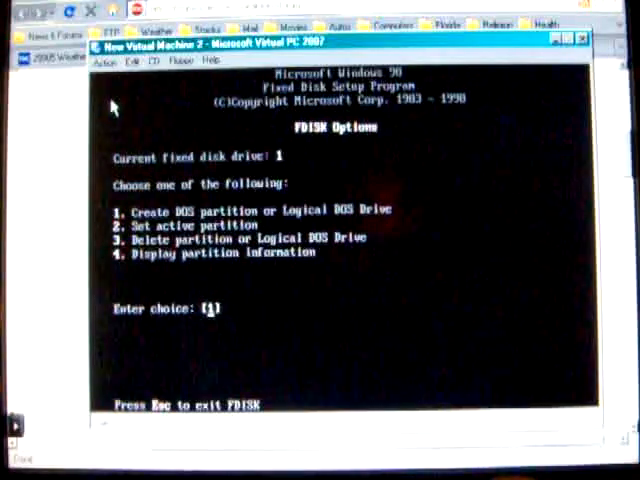
In FDISK choose option 1 twice to create a primary DOS partition.
{"action": "key", "text": "enter"}
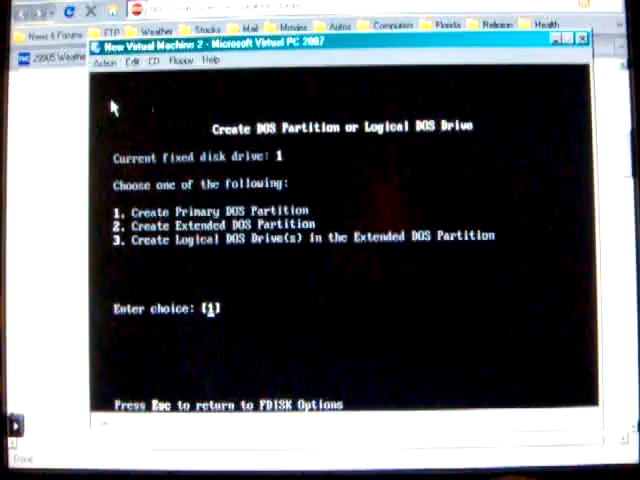
{"action": "key", "text": "enter"}
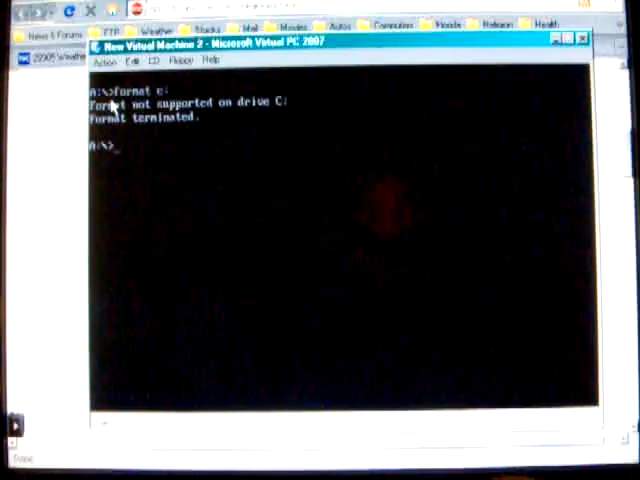
Reset the VM via the Action menu so the boot disk reloads to the A:\> prompt.
{"action": "left_click", "coordinate": [106, 60]}
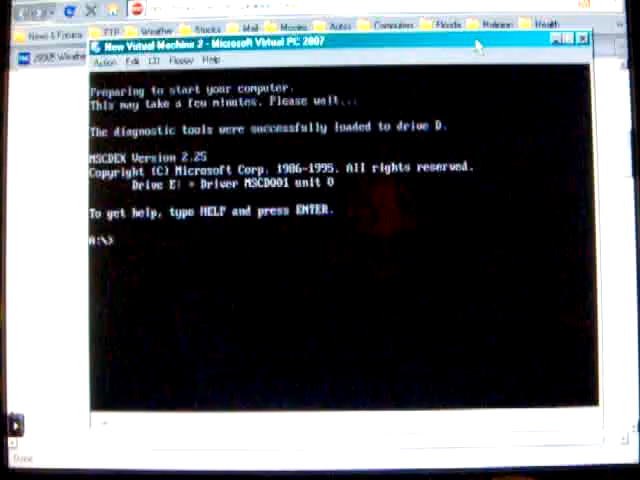
Run format c:, confirm, and label the formatted volume vm2.
{"action": "type", "text": "format"}
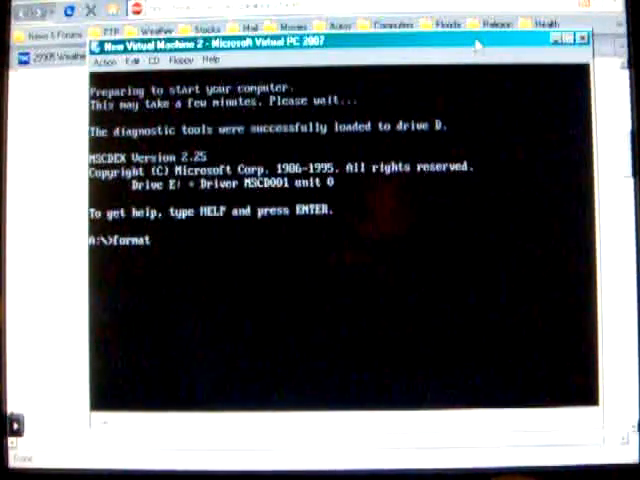
{"action": "type", "text": "c:"}
{"action": "type", "text": "y"}
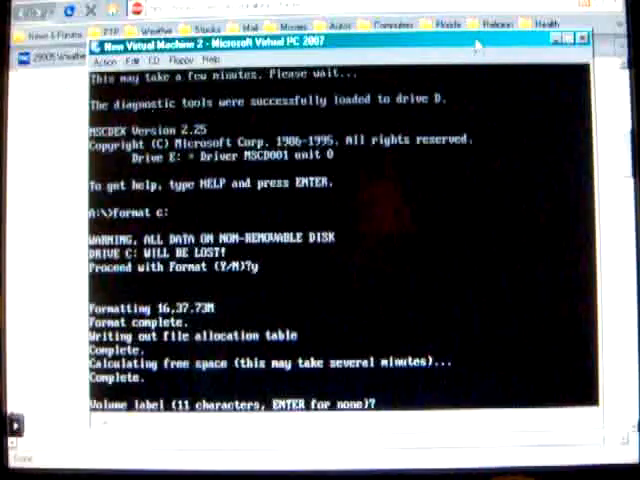
{"action": "type", "text": "vm2"}
{"action": "type", "text": "d:"}
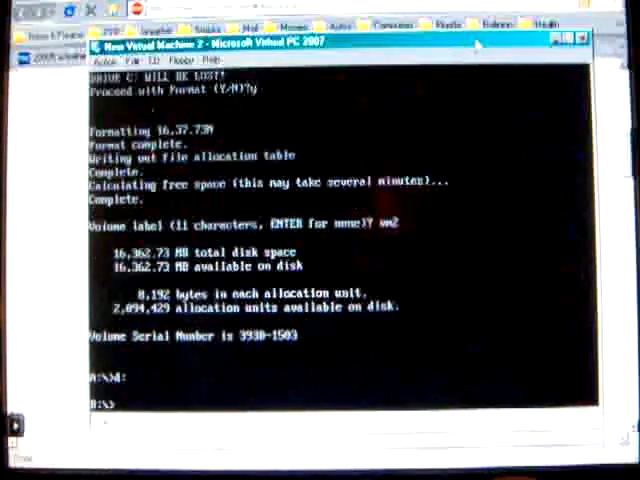
Run setup at D:\> so Windows 98 Setup reaches its routine system check prompt.
{"action": "type", "text": "setup"}
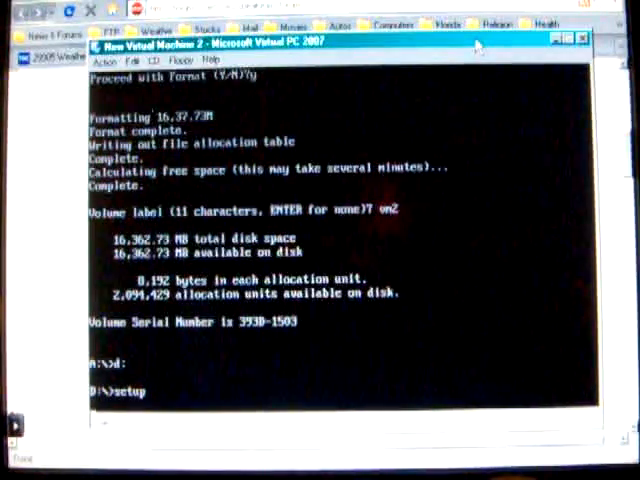
{"action": "key", "text": "enter"}
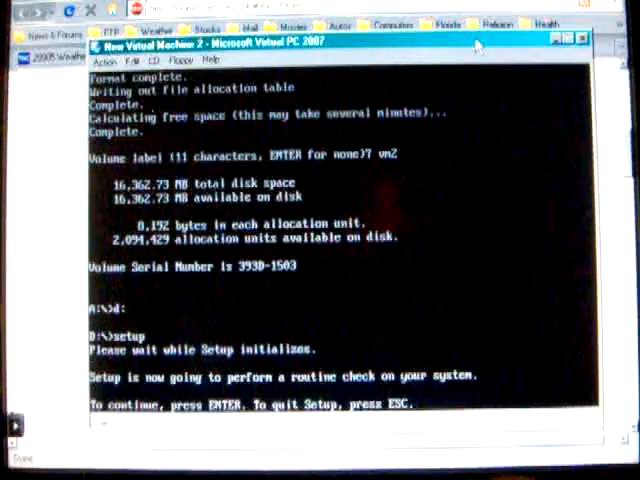